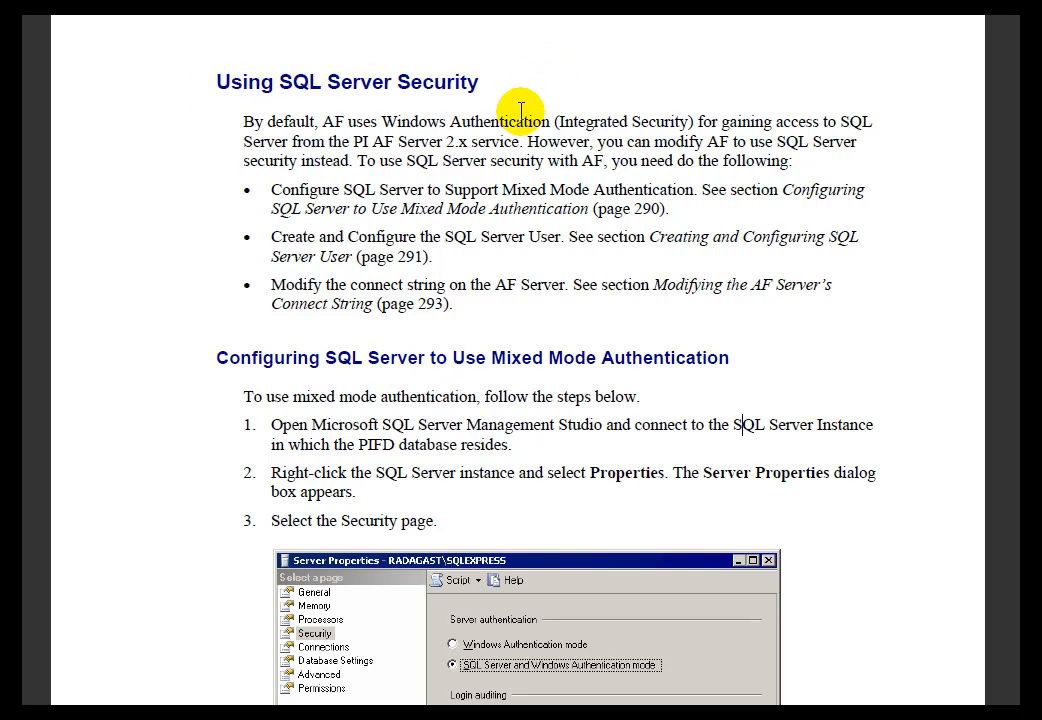
mouse_move(616, 324)
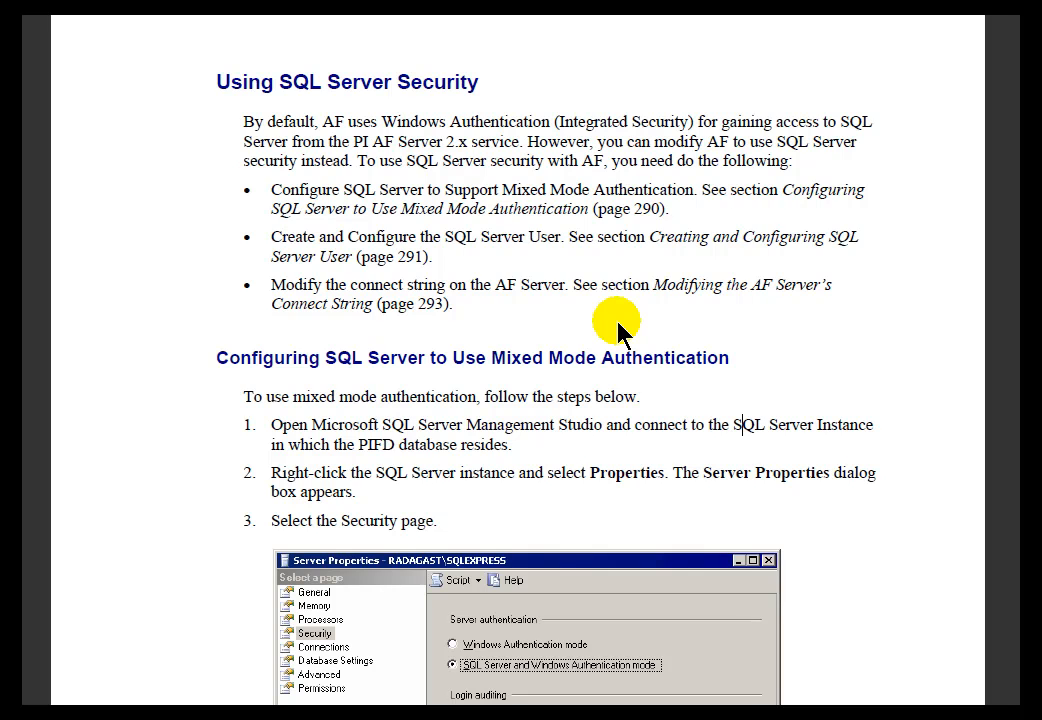
mouse_move(340, 360)
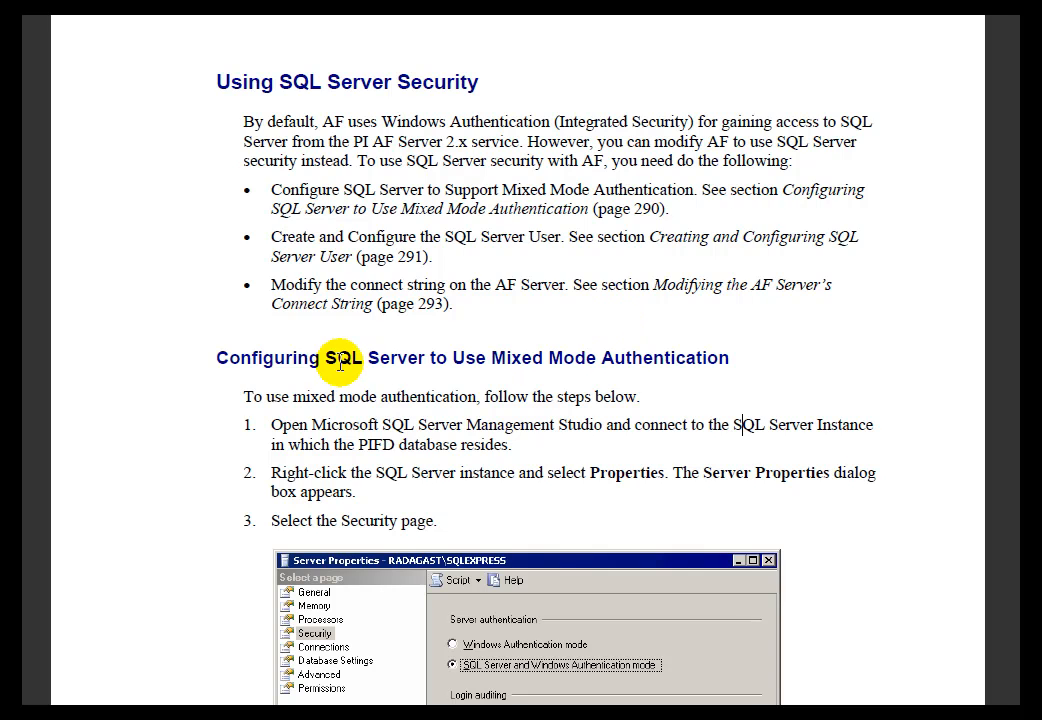
mouse_move(326, 364)
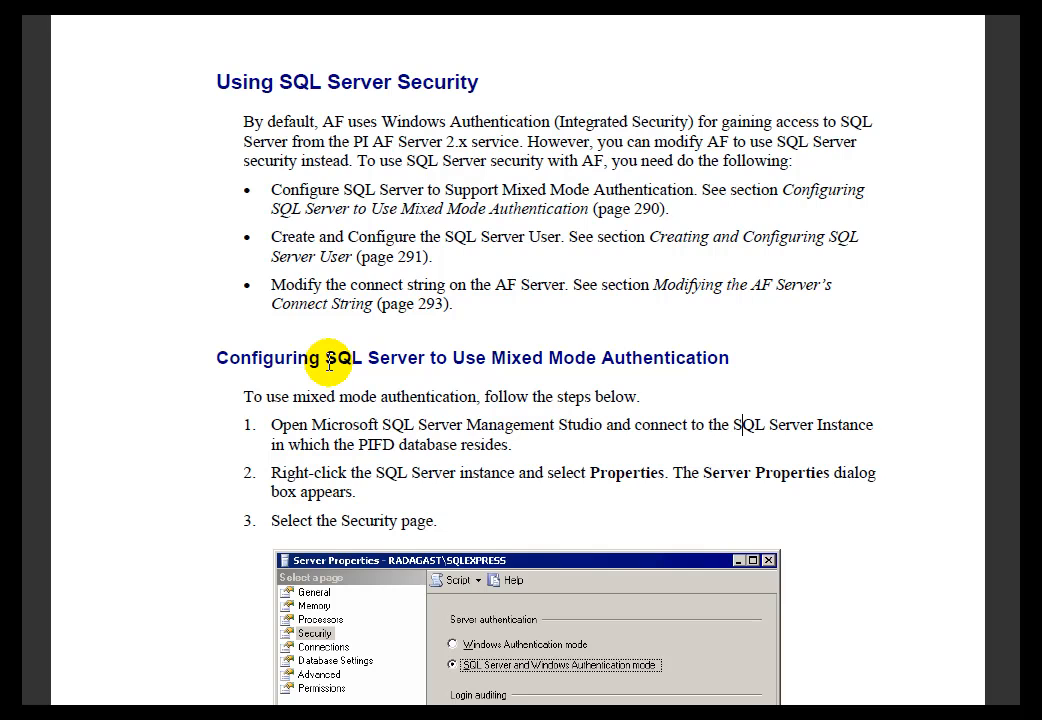
mouse_move(228, 356)
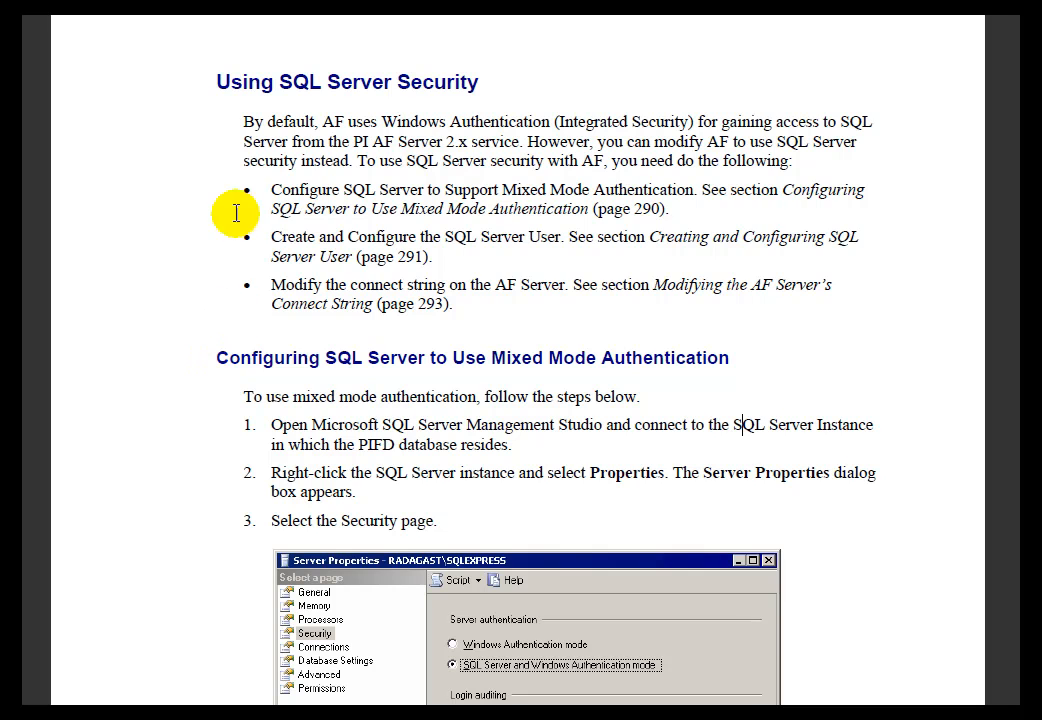
mouse_move(214, 82)
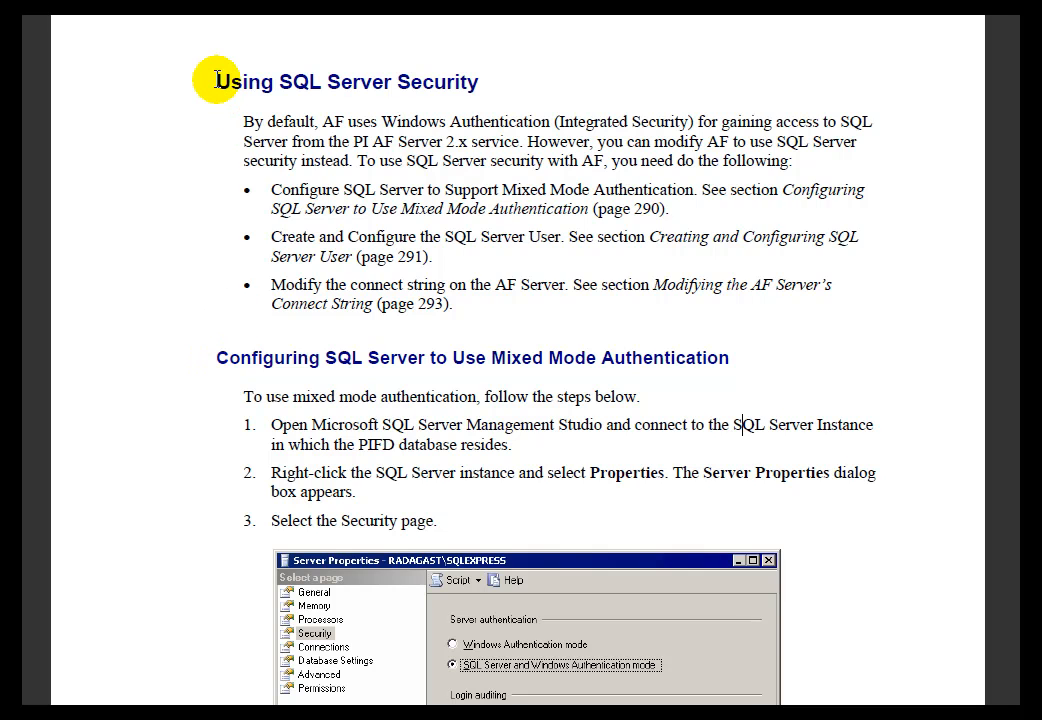
mouse_move(328, 358)
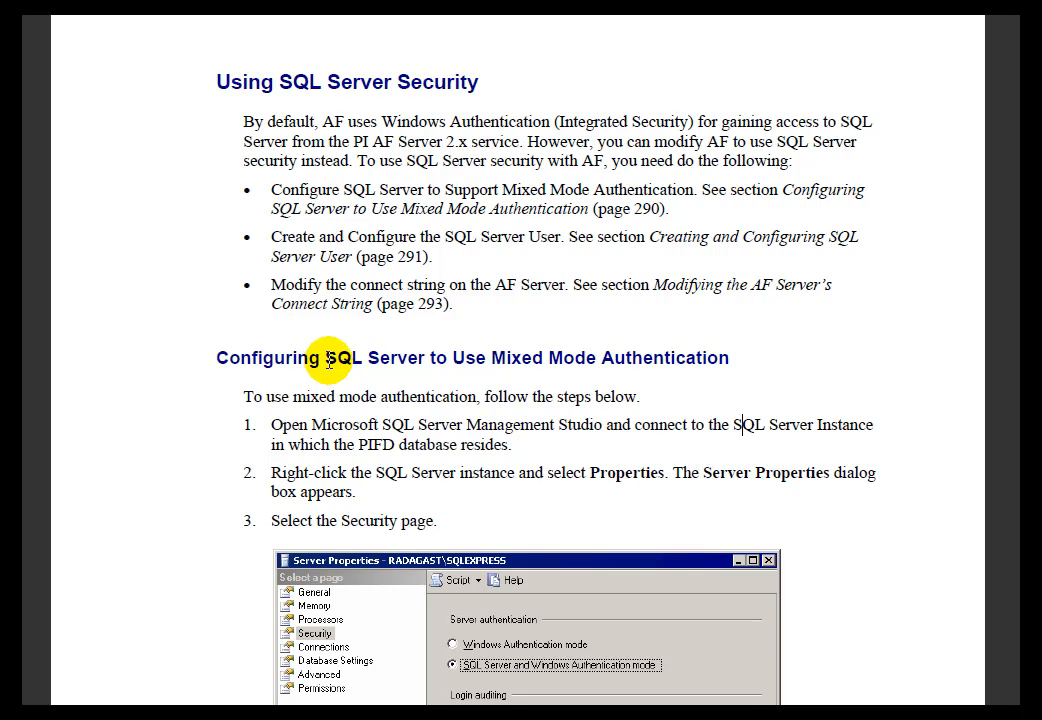
mouse_move(492, 356)
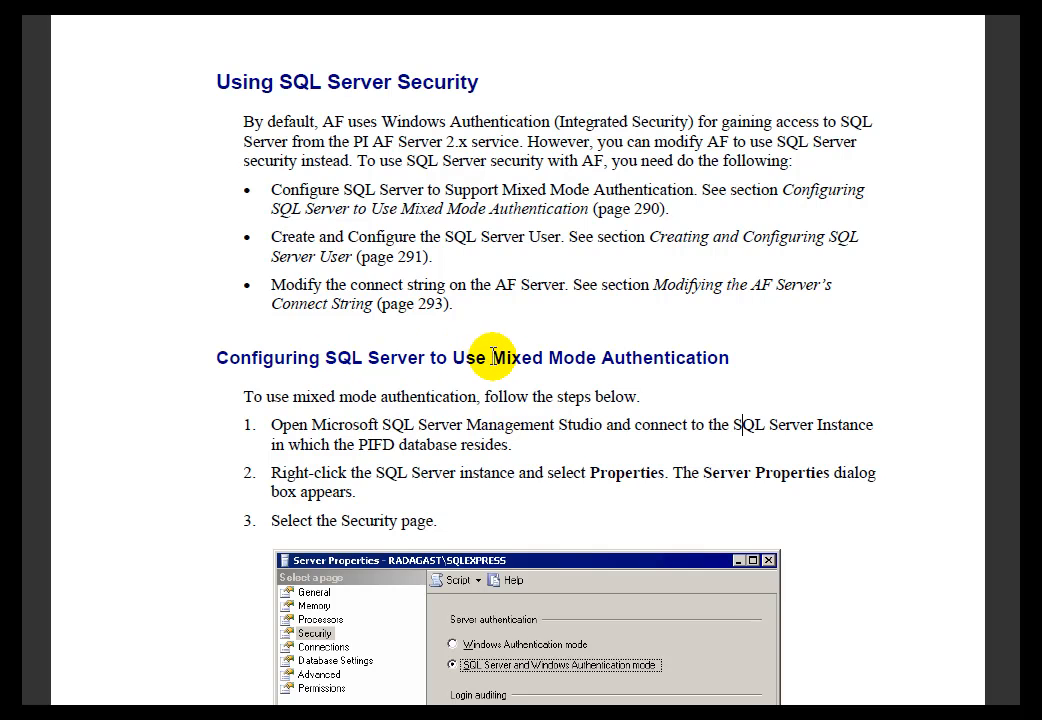
mouse_move(816, 424)
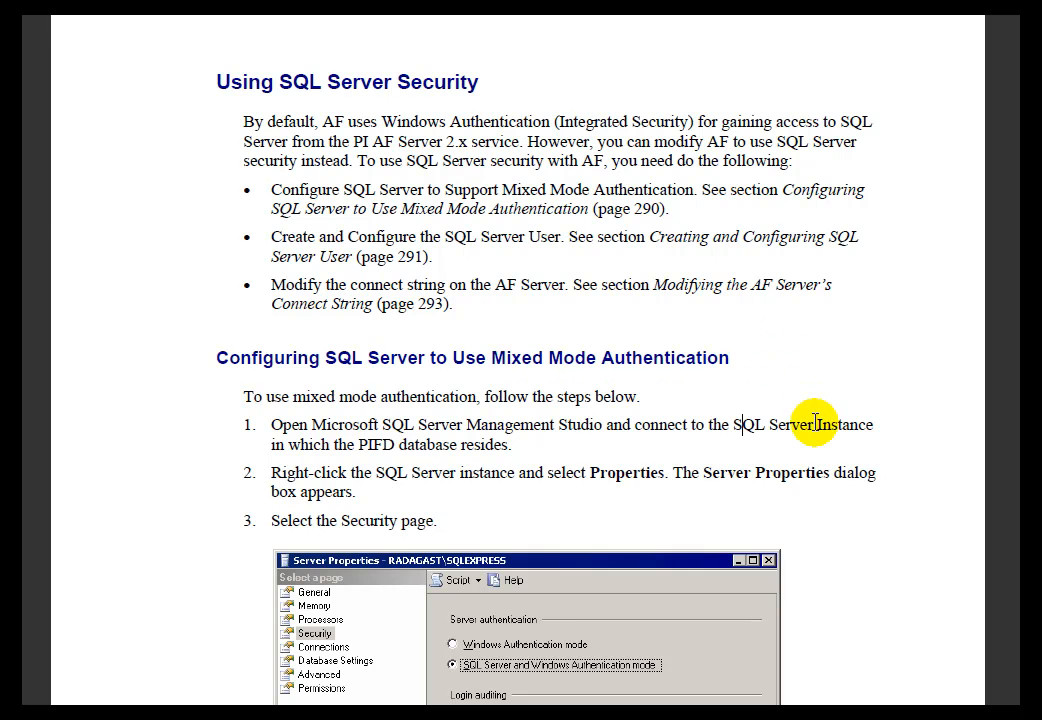
Scroll the guide down to the Modifying the AF Server's Connect String section
scroll(down, 3)
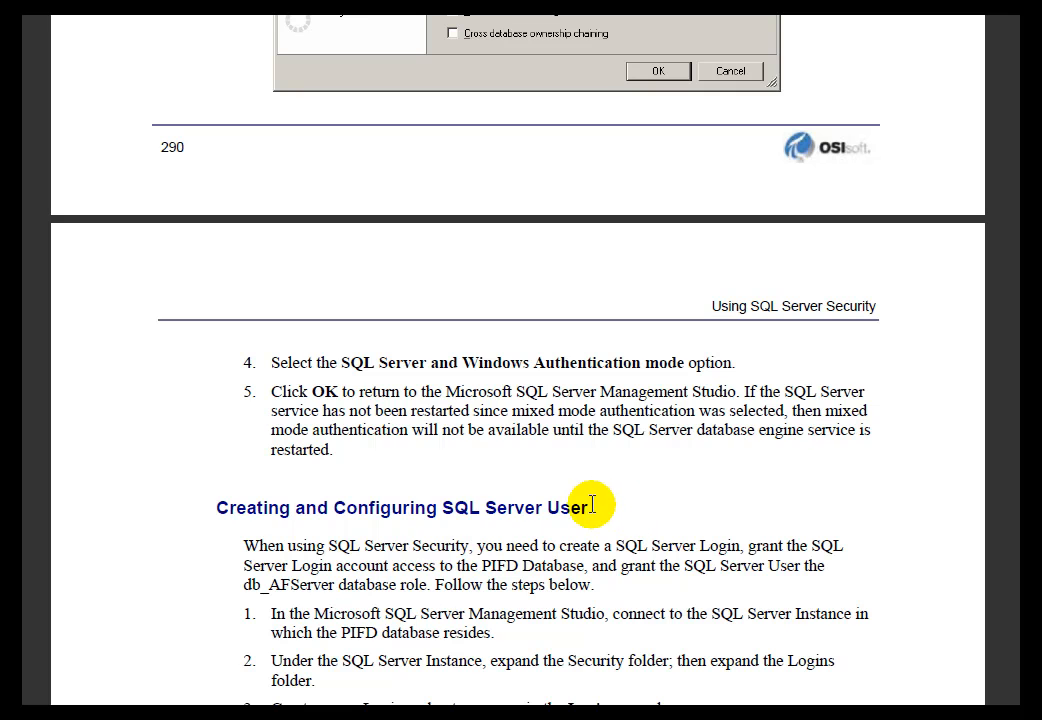
mouse_move(600, 510)
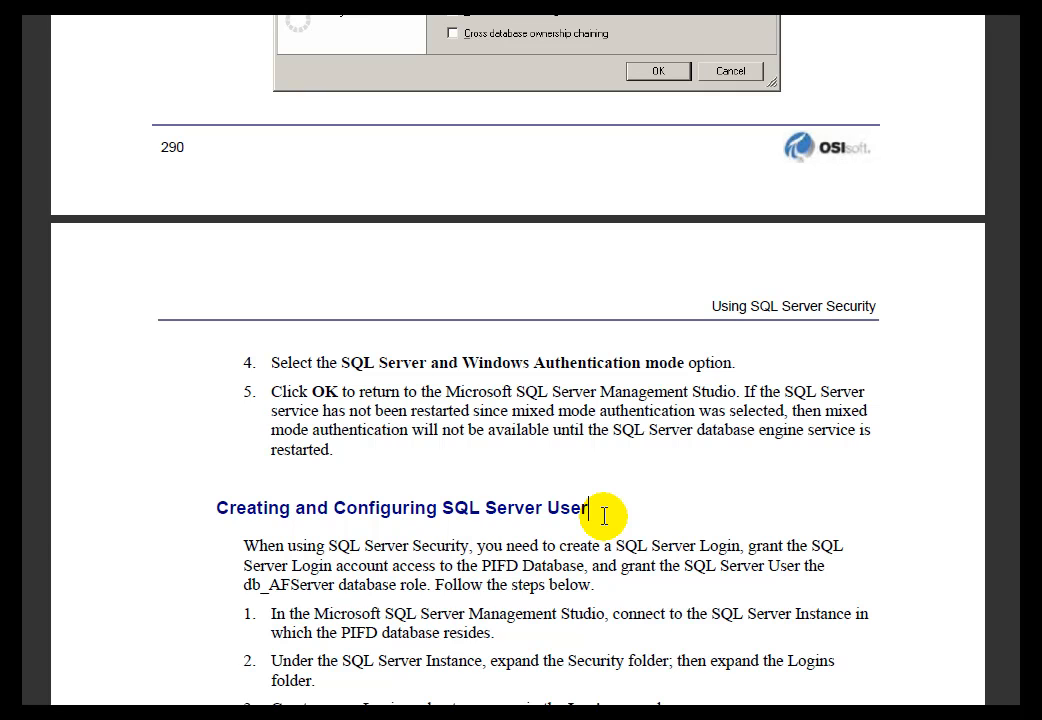
scroll(down, 3)
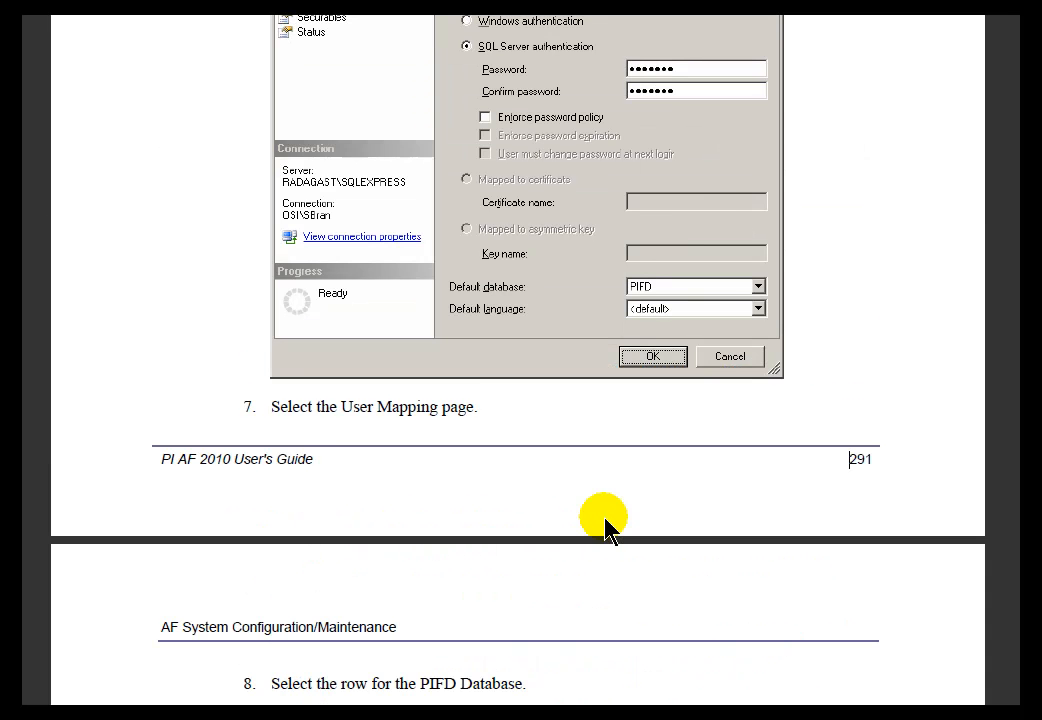
scroll(down, 3)
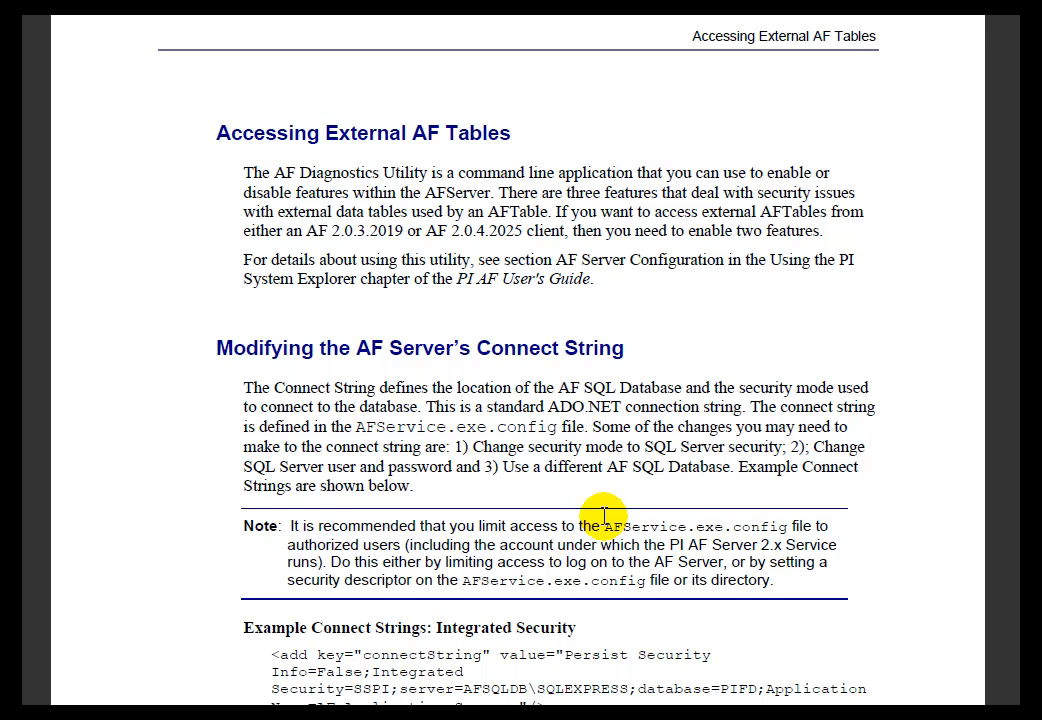
mouse_move(582, 684)
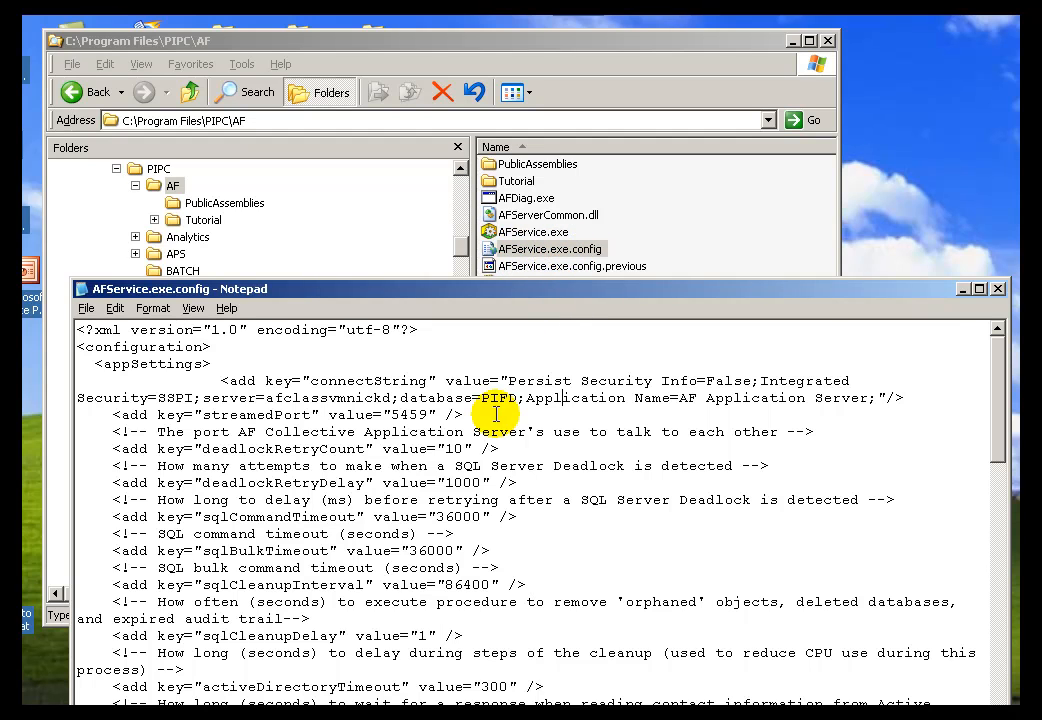
Highlight the connectString line with integrated security and PIFD database, then clear the selection
double_click(220, 414)
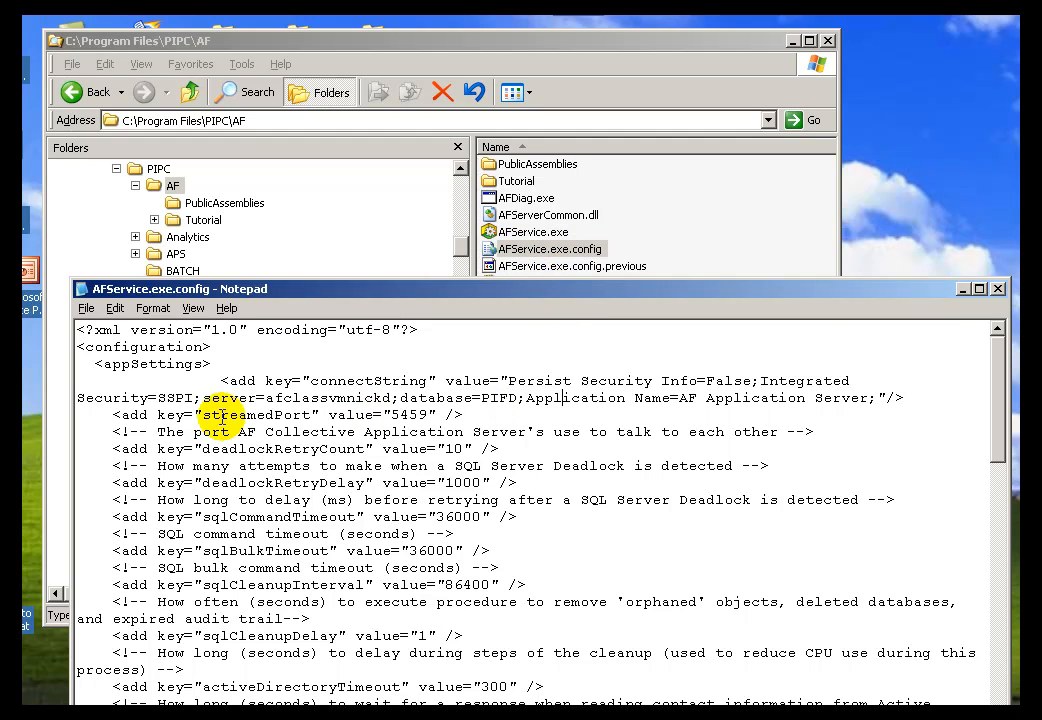
double_click(336, 380)
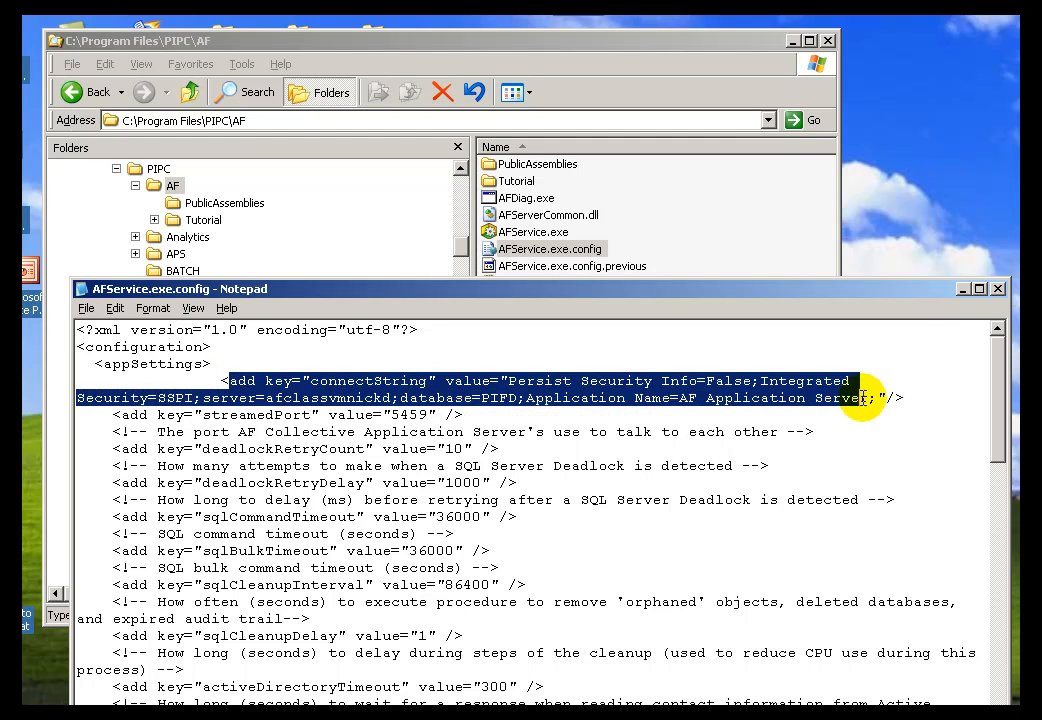
click(904, 396)
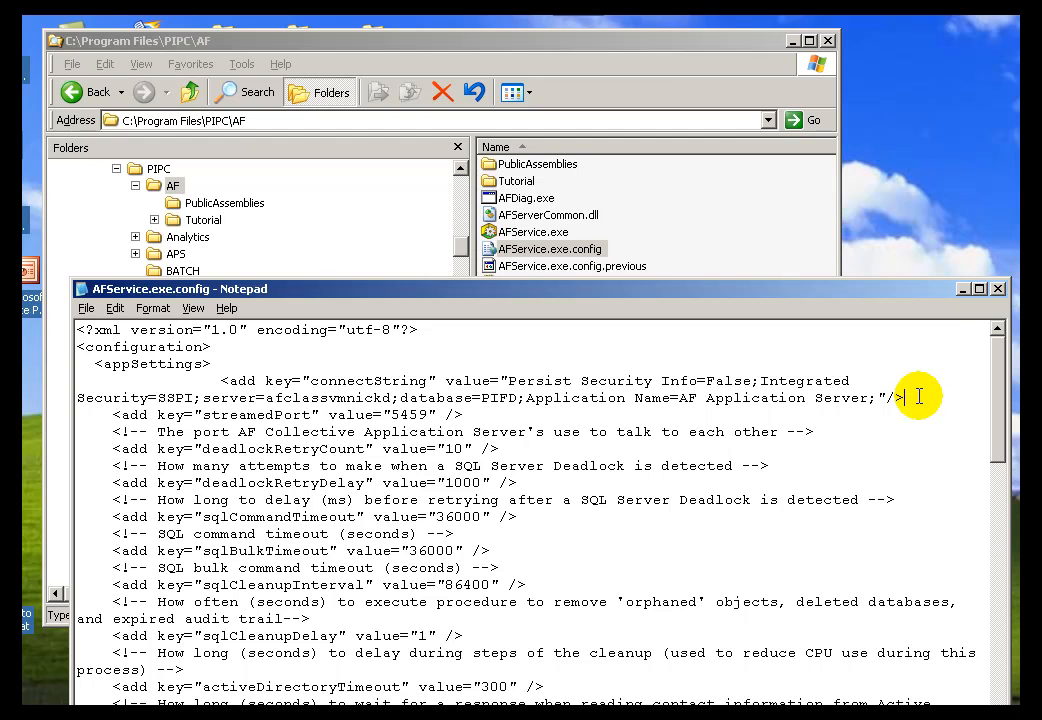
mouse_move(722, 334)
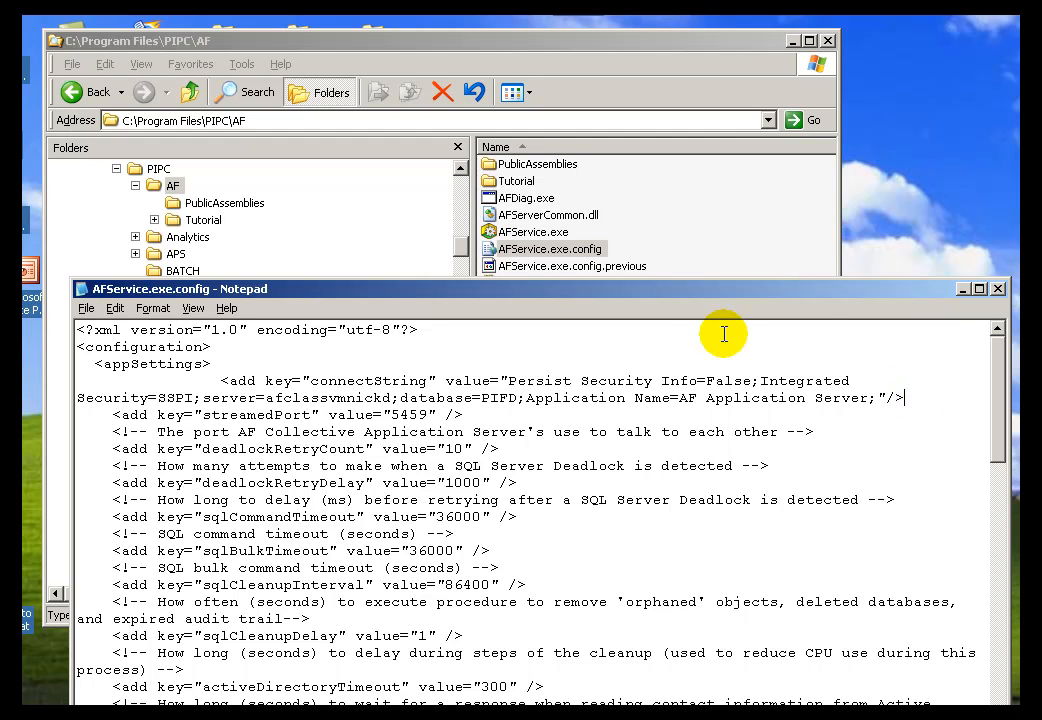
mouse_move(626, 298)
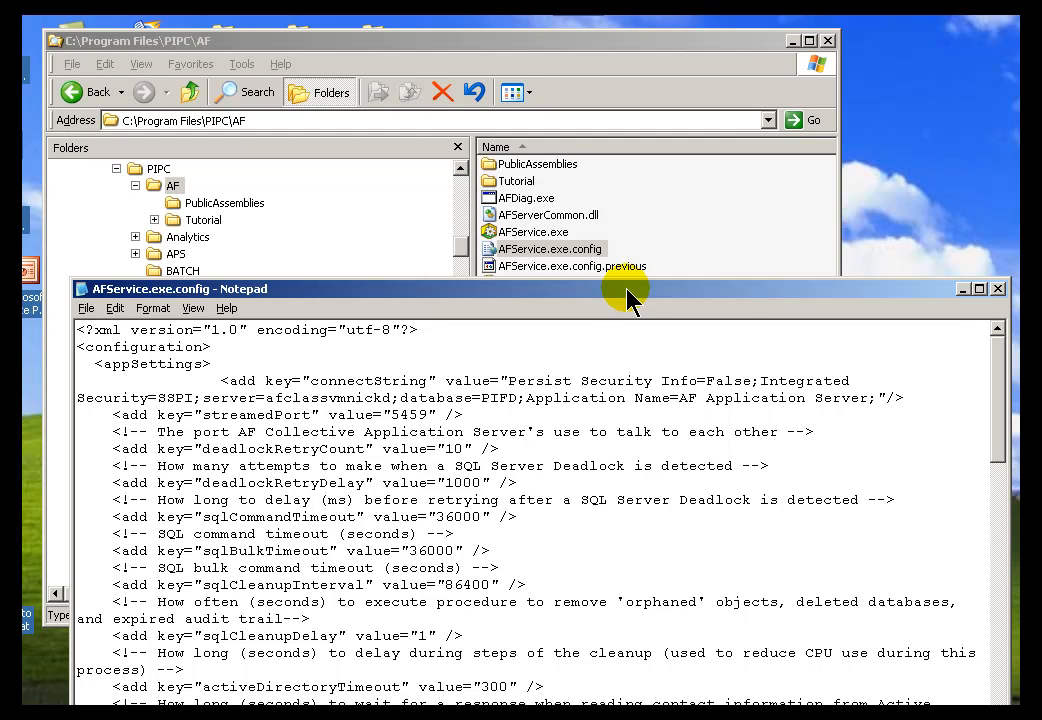
mouse_move(590, 304)
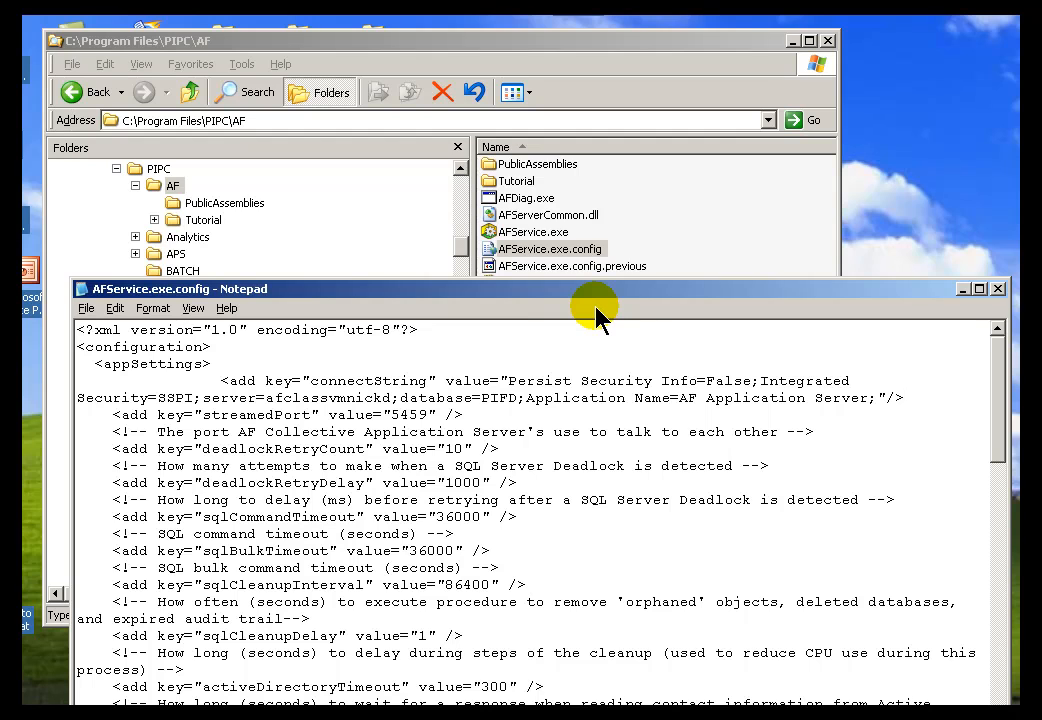
mouse_move(550, 300)
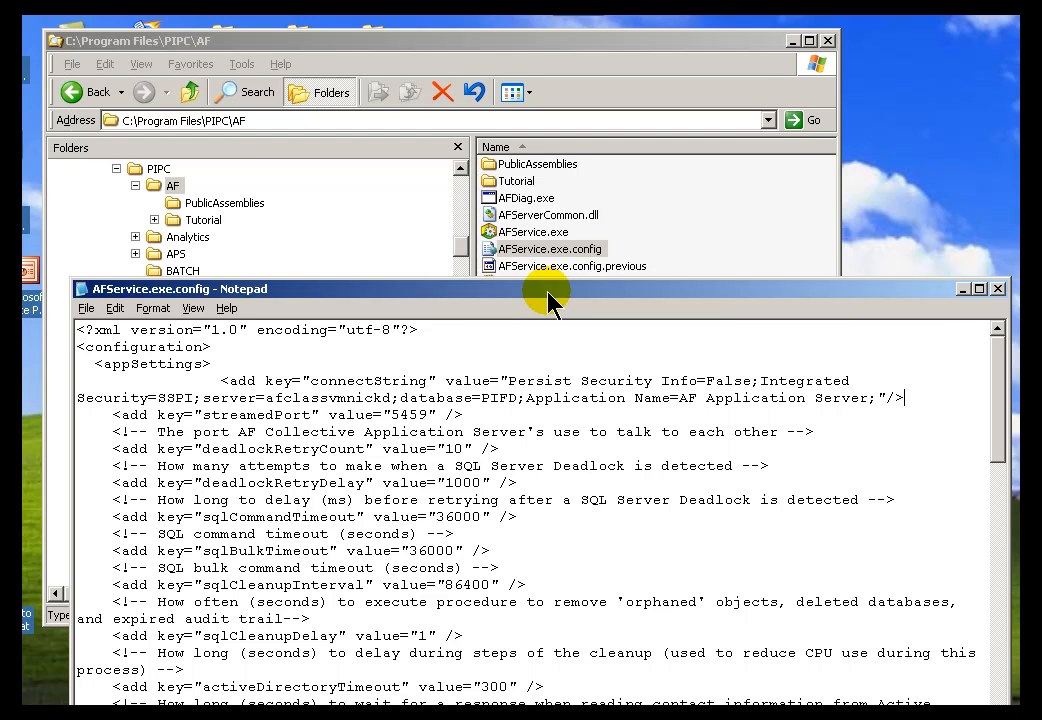
mouse_move(596, 464)
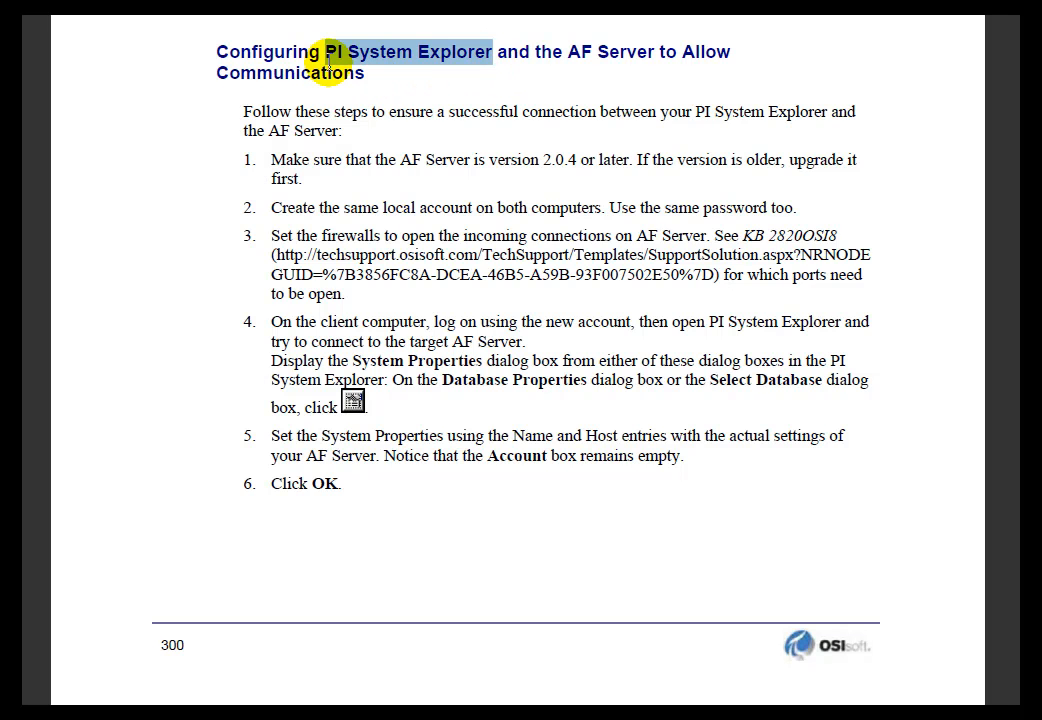
mouse_move(478, 84)
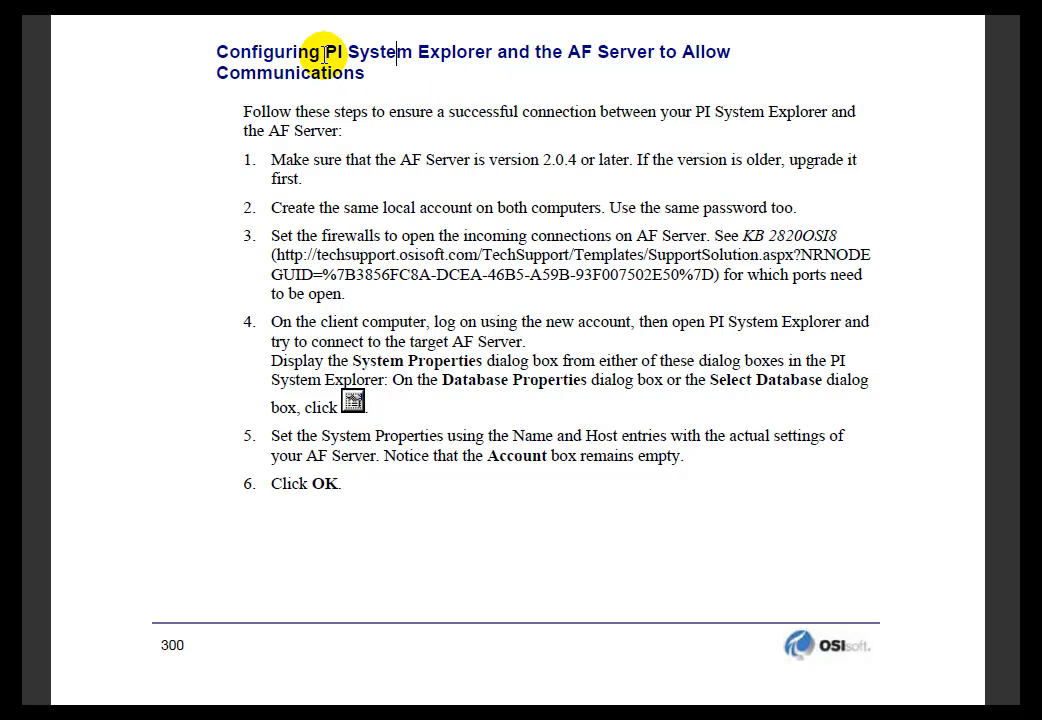
mouse_move(518, 180)
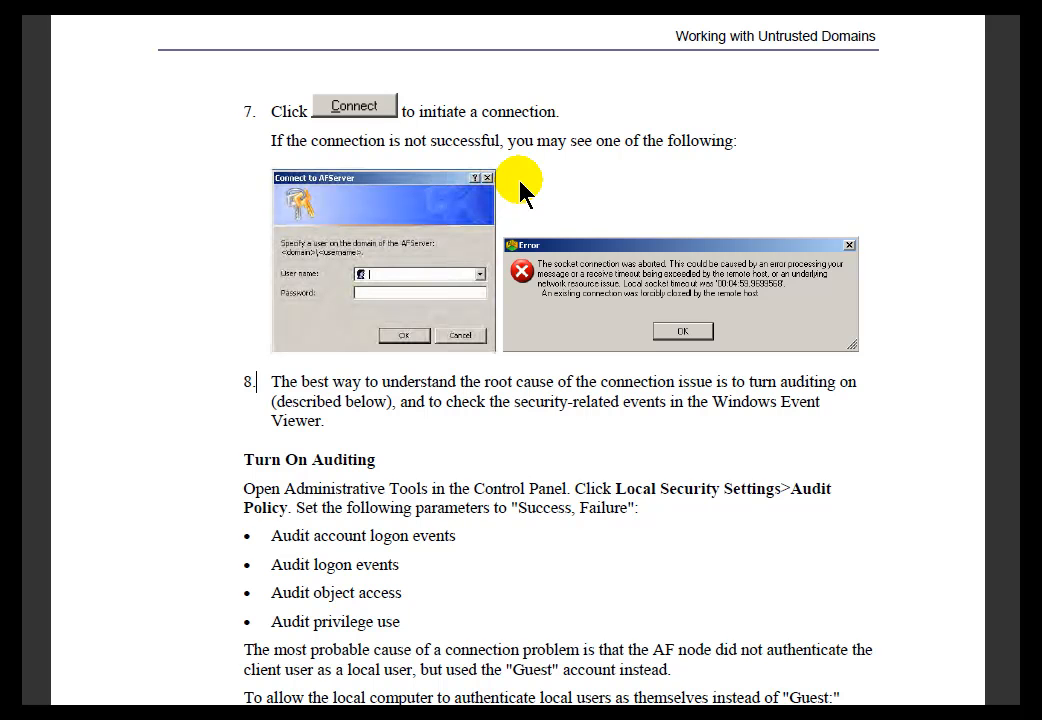
Scroll to Turn On Auditing and highlight the 'Network access: Sharing and security model' setting name
scroll(down, 3)
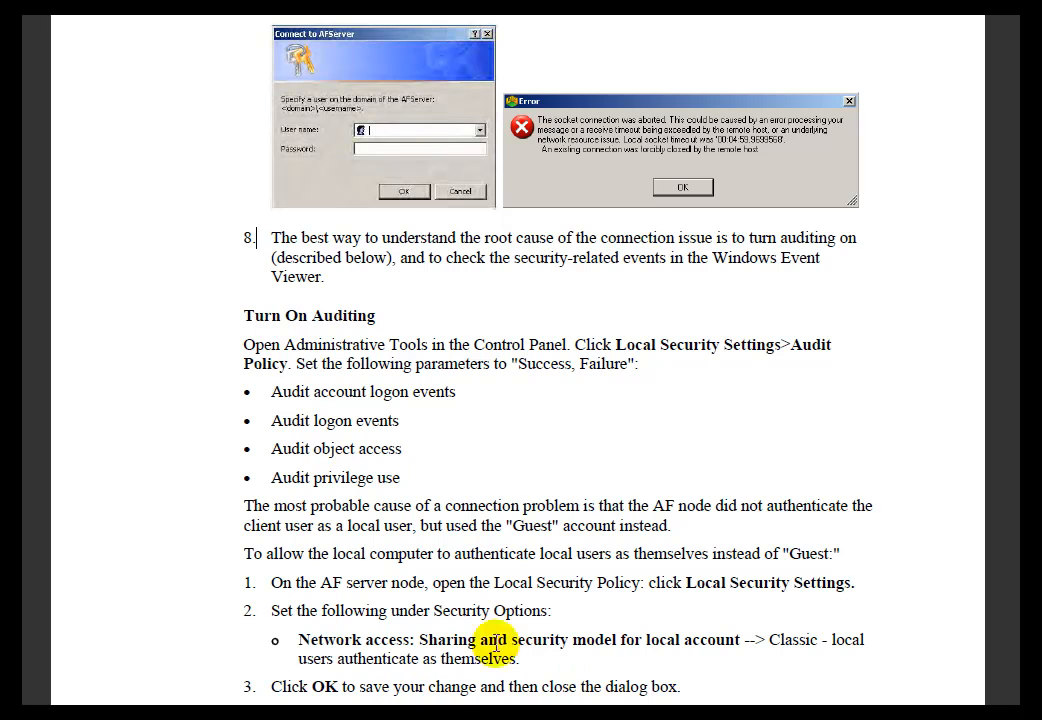
drag(300, 640, 616, 640)
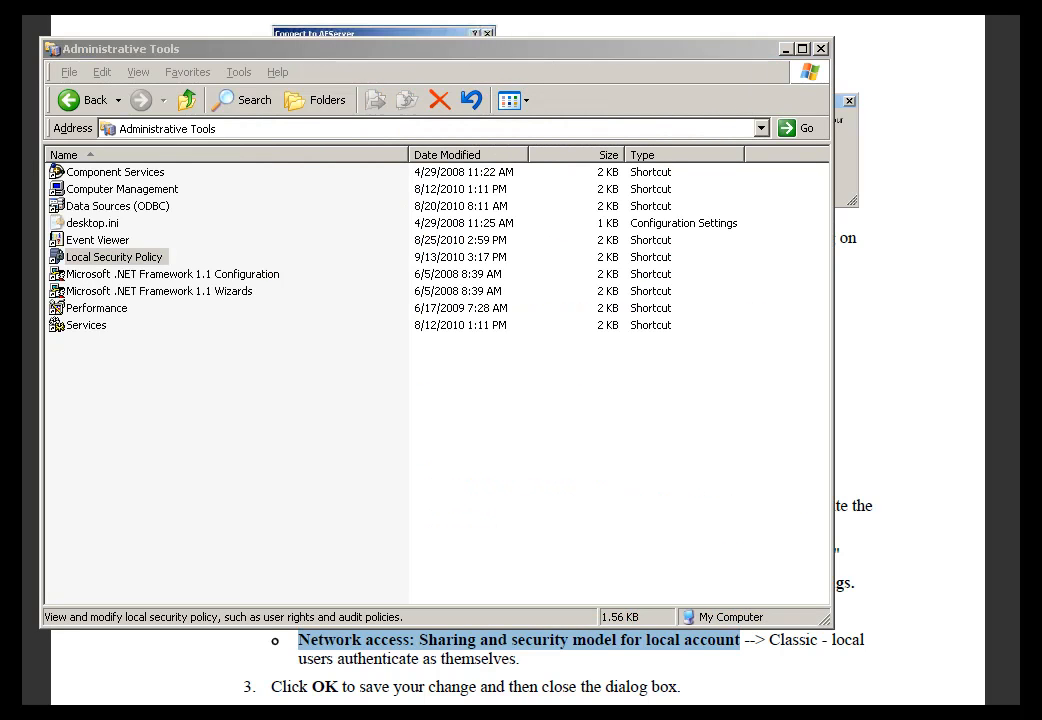
Launch Local Security Policy from the Administrative Tools folder
double_click(112, 256)
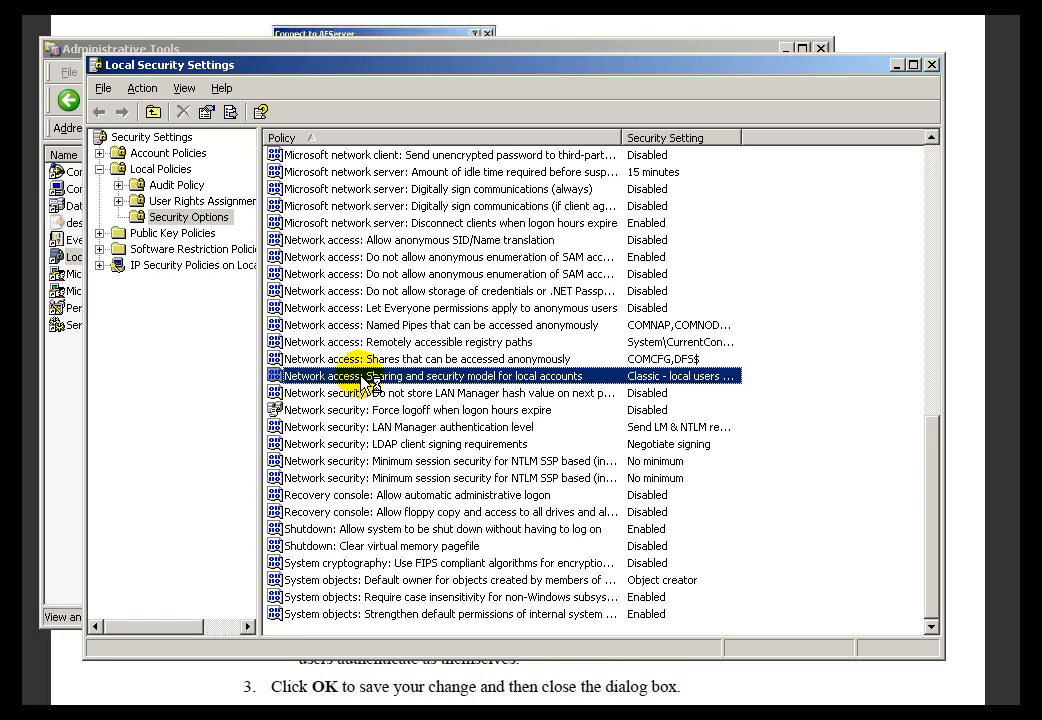
mouse_move(470, 388)
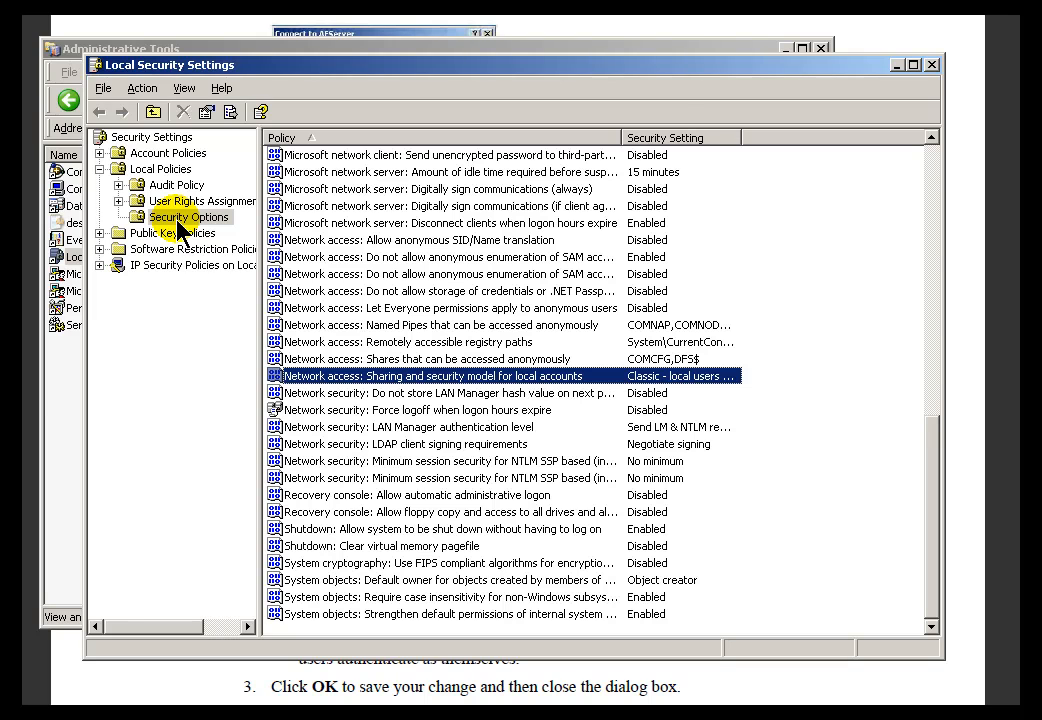
mouse_move(556, 394)
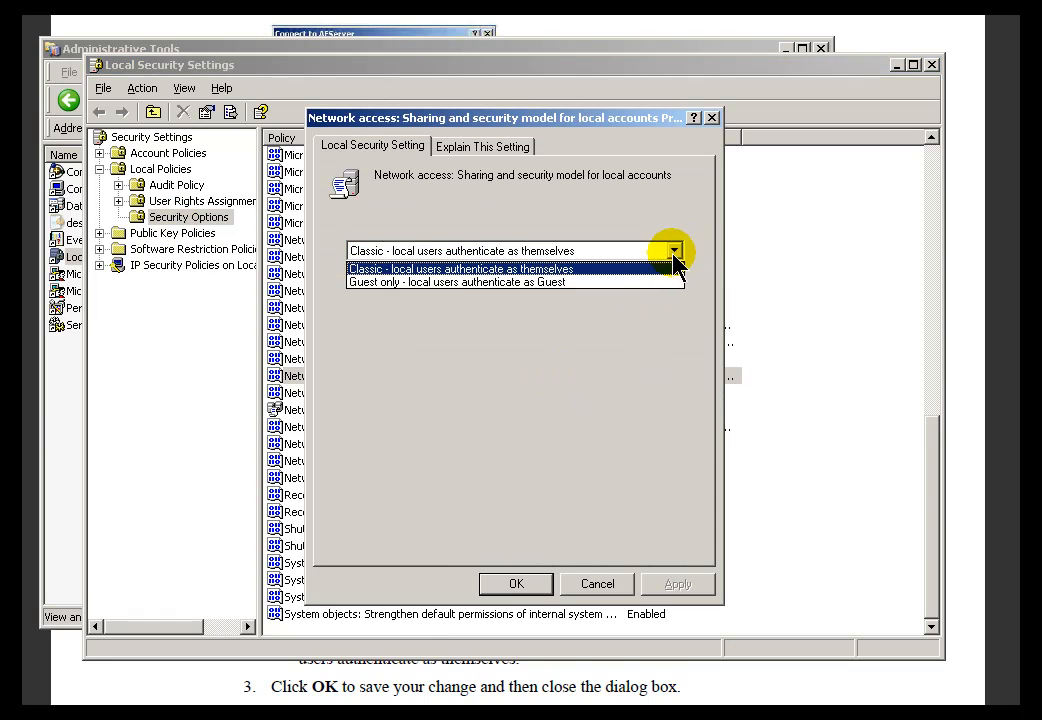
mouse_move(428, 280)
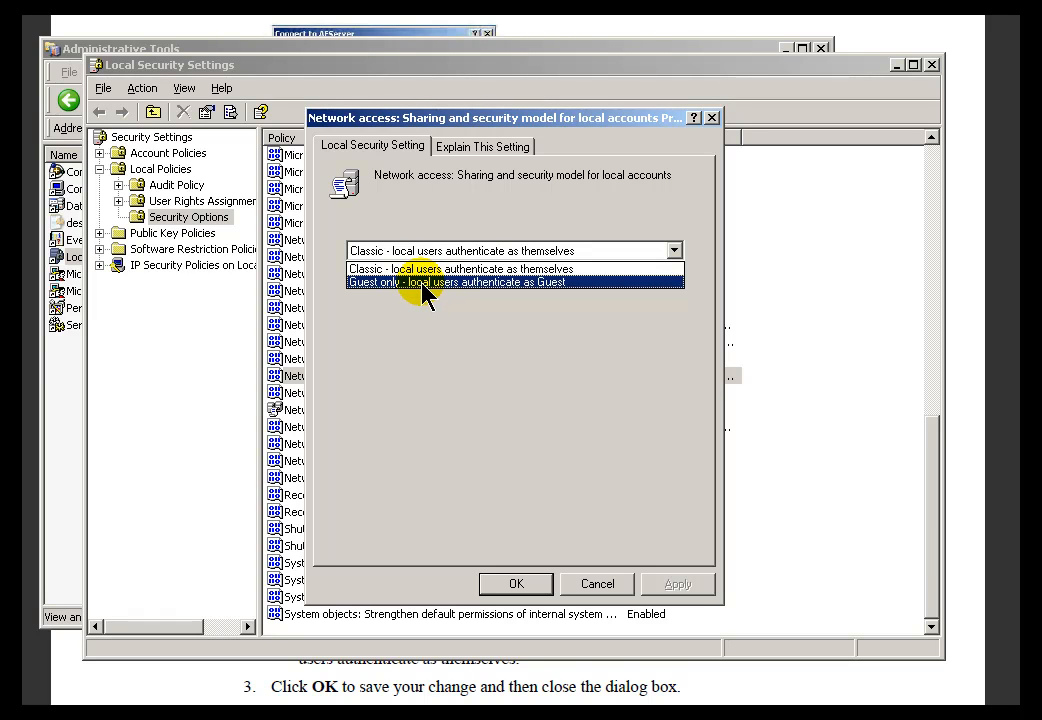
mouse_move(448, 296)
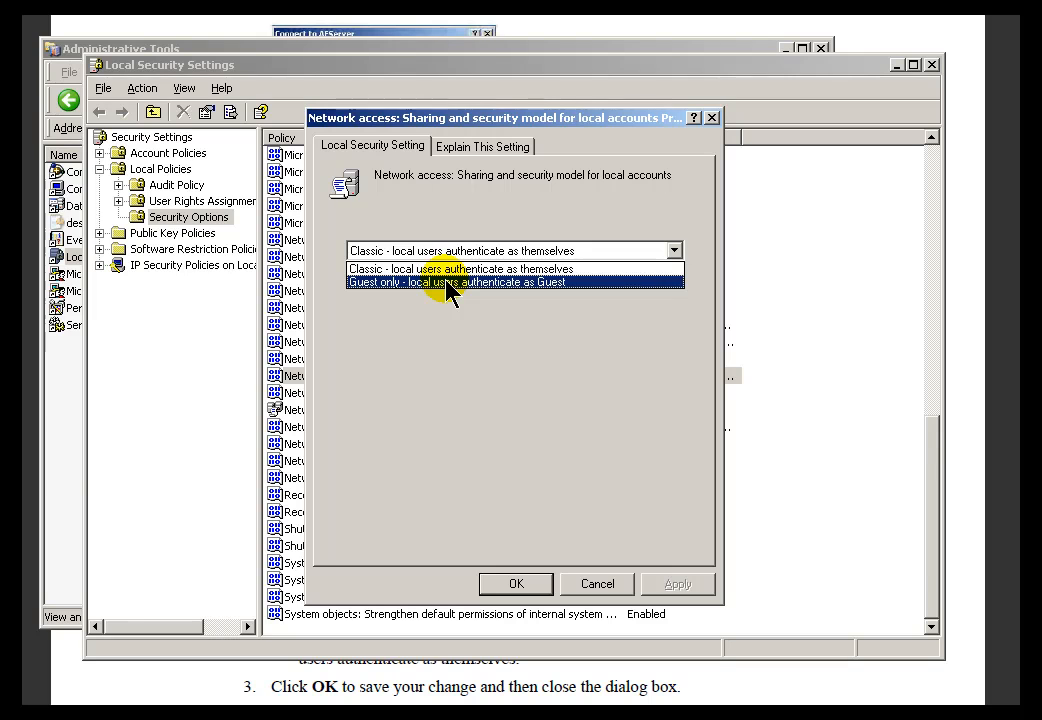
mouse_move(430, 290)
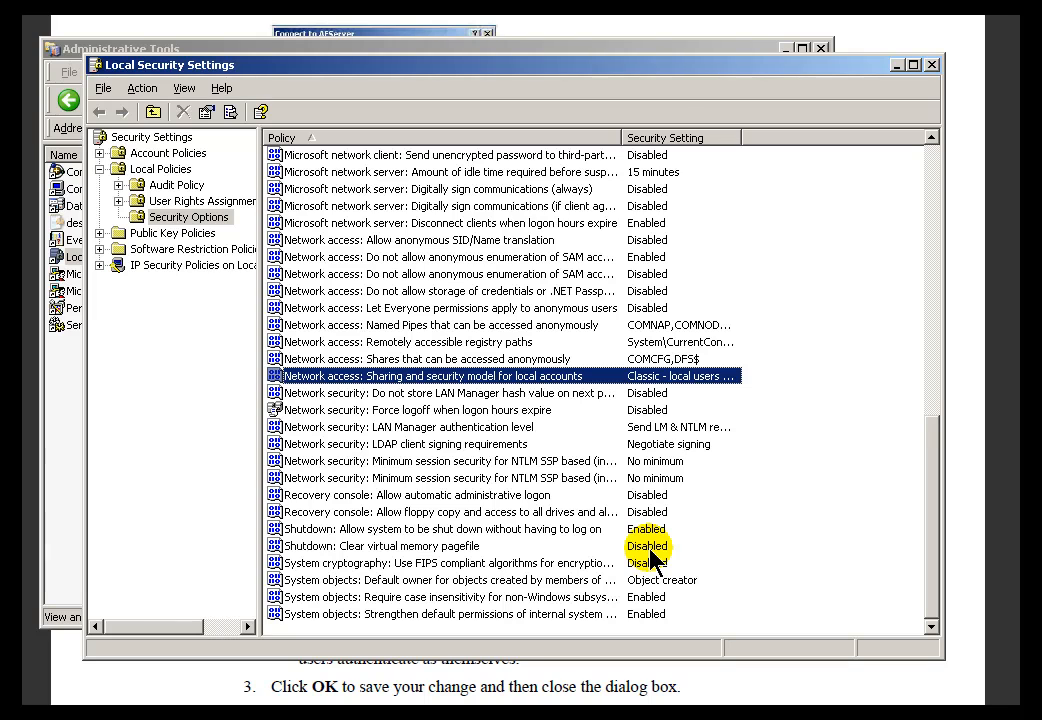
mouse_move(644, 520)
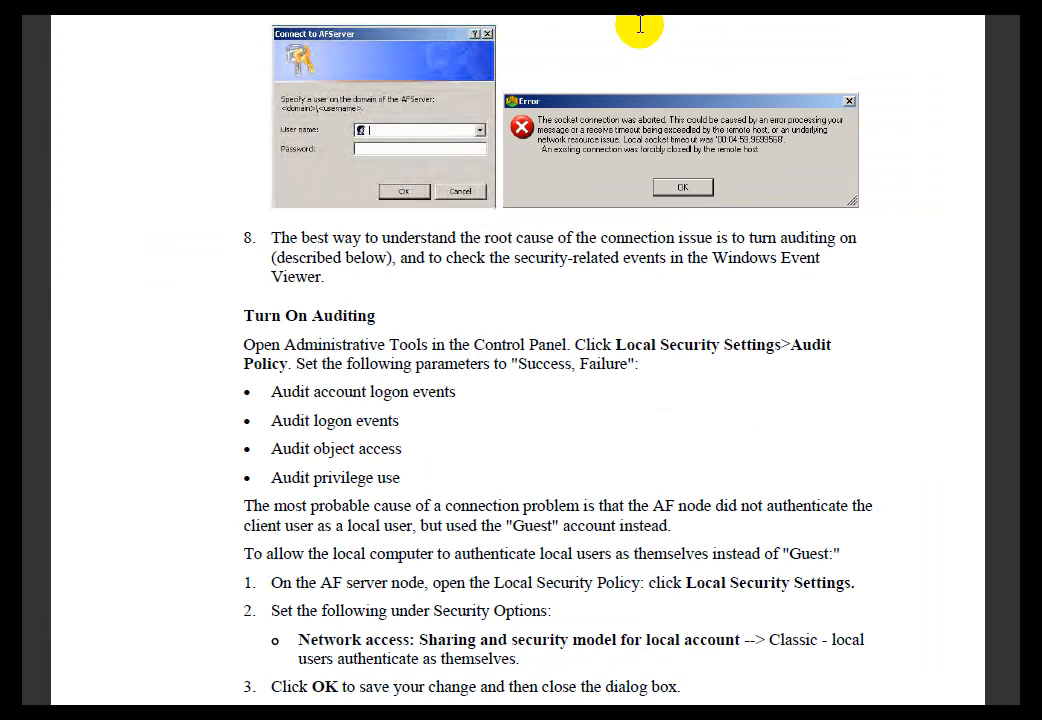
mouse_move(612, 412)
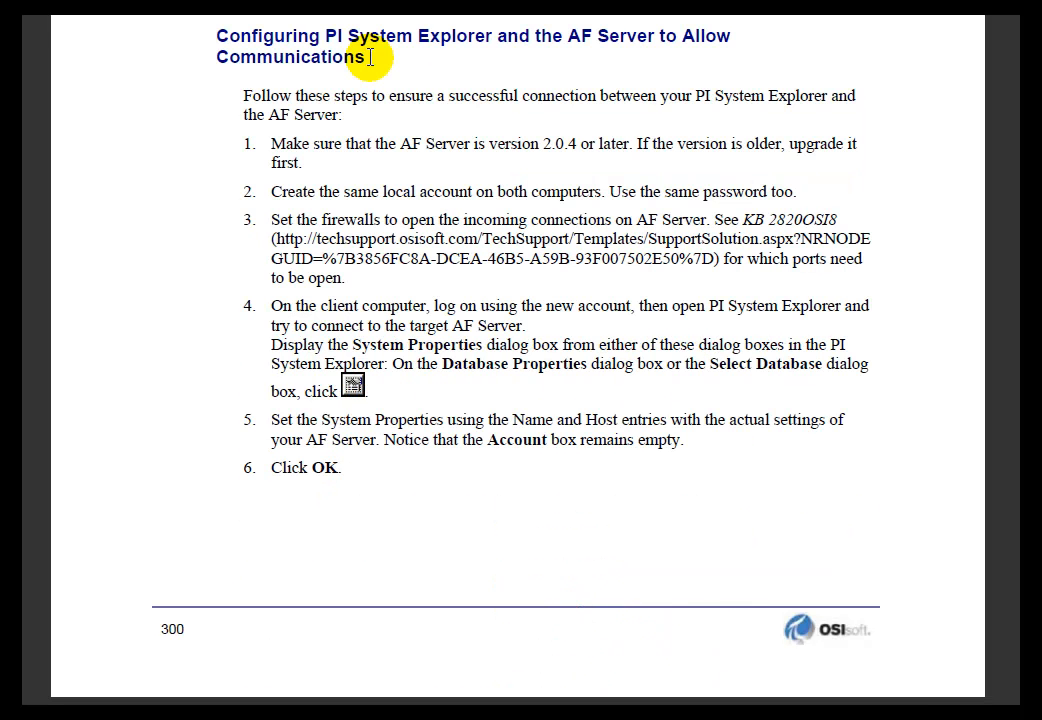
Highlight the heading on configuring PI System Explorer and AF Server communications on page 300
drag(368, 56, 204, 30)
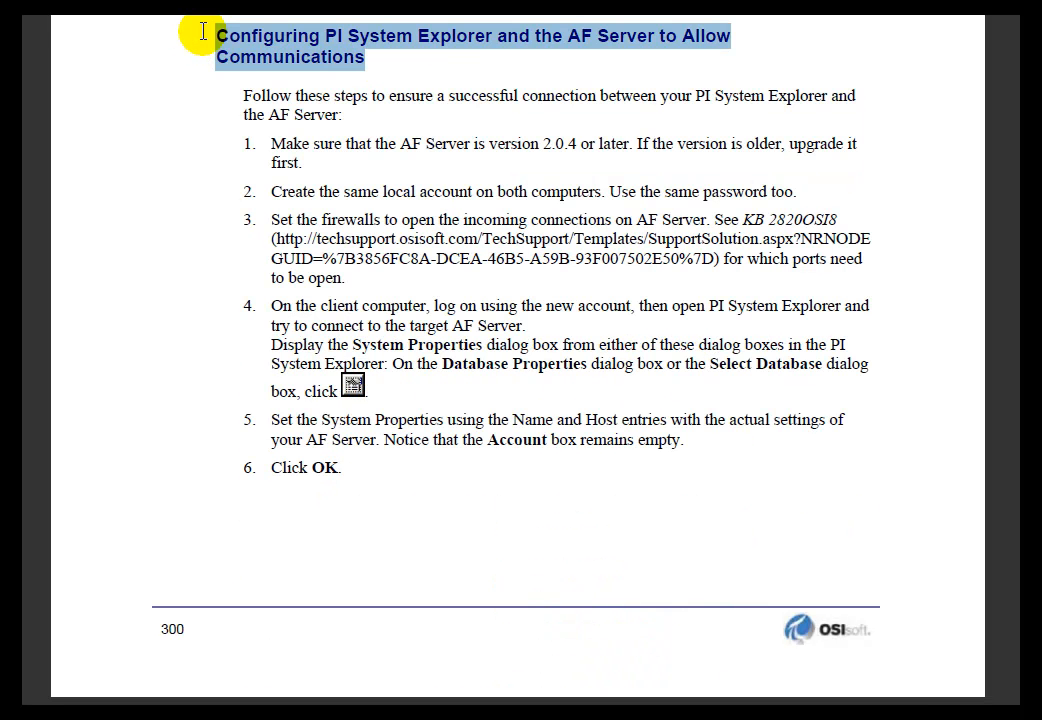
mouse_move(394, 80)
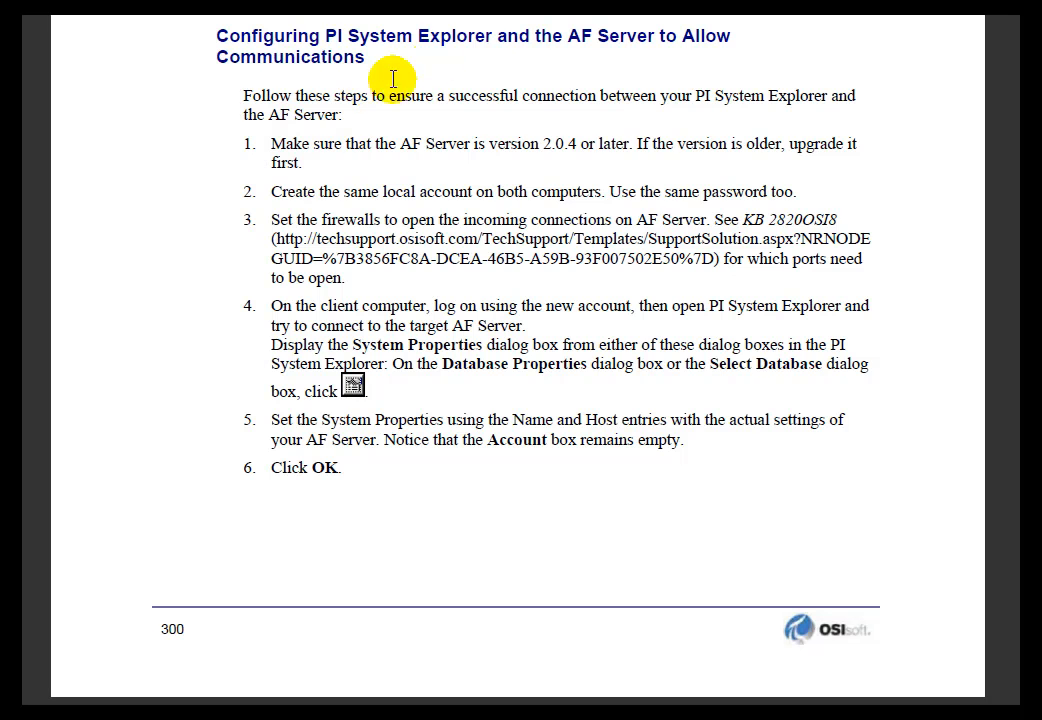